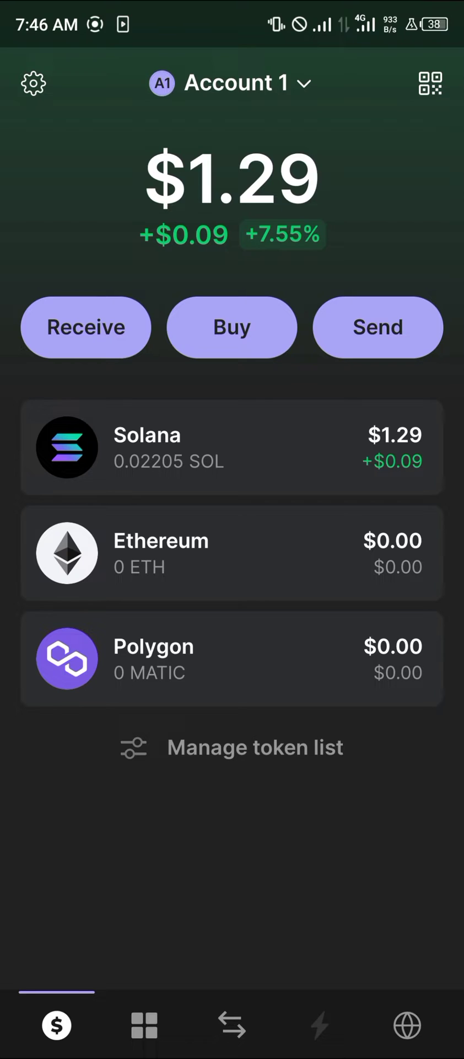
- Start a Solana purchase from wallet home with the $100 preset and reach the payment method choice
{"action": "left_click", "coordinate": [232, 327]}
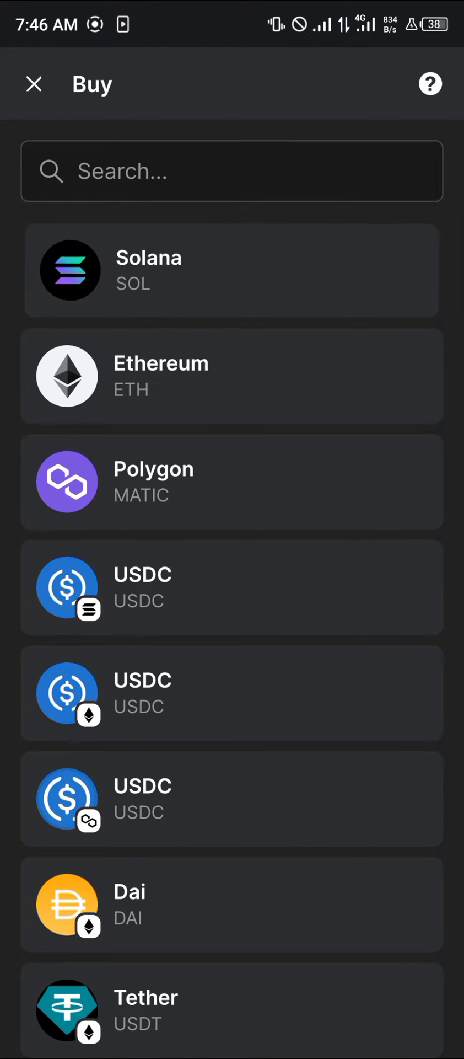
{"action": "left_click", "coordinate": [232, 270]}
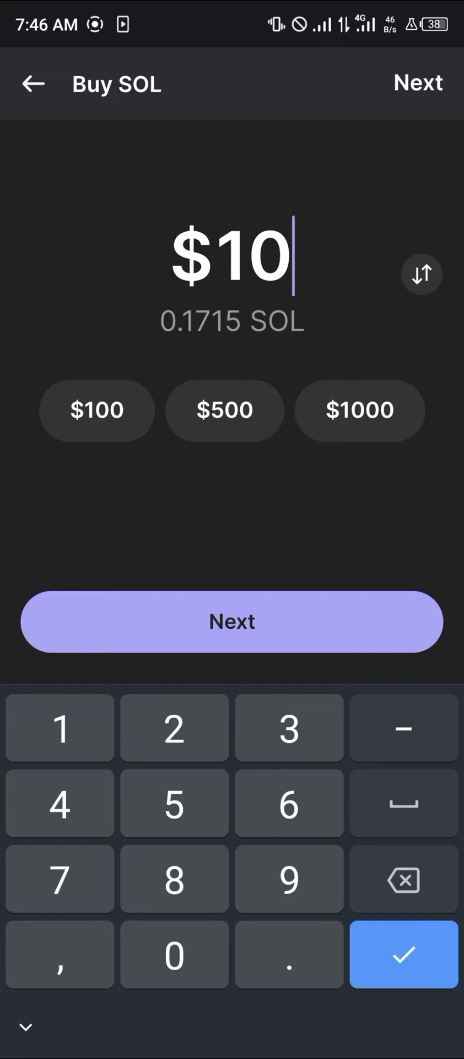
{"action": "left_click", "coordinate": [97, 411]}
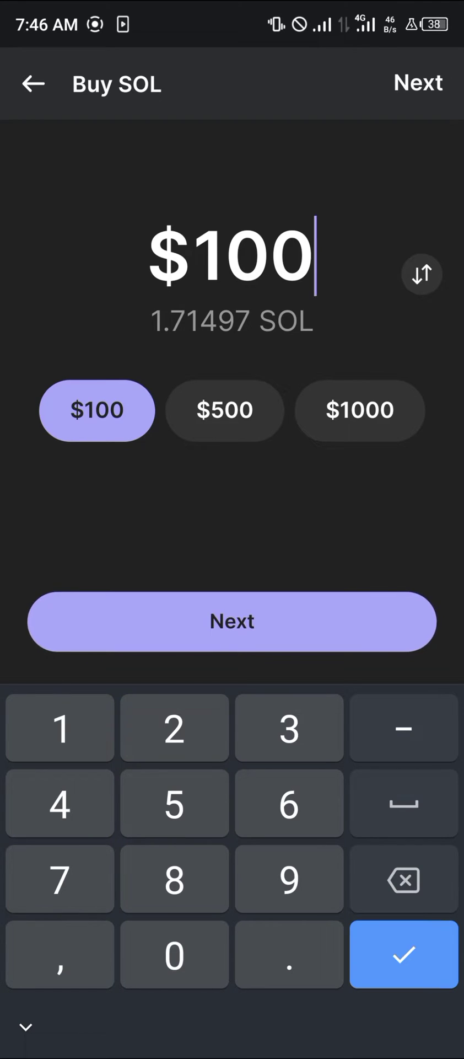
{"action": "left_click", "coordinate": [232, 622]}
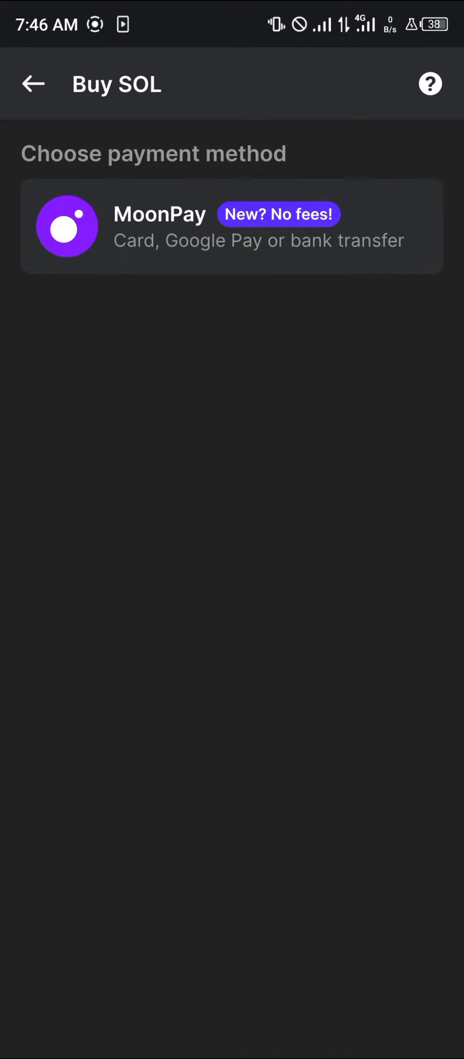
- Continue through MoonPay with a 30,000 NGN order for about 0.41 SOL to the email checkout
{"action": "left_click", "coordinate": [232, 226]}
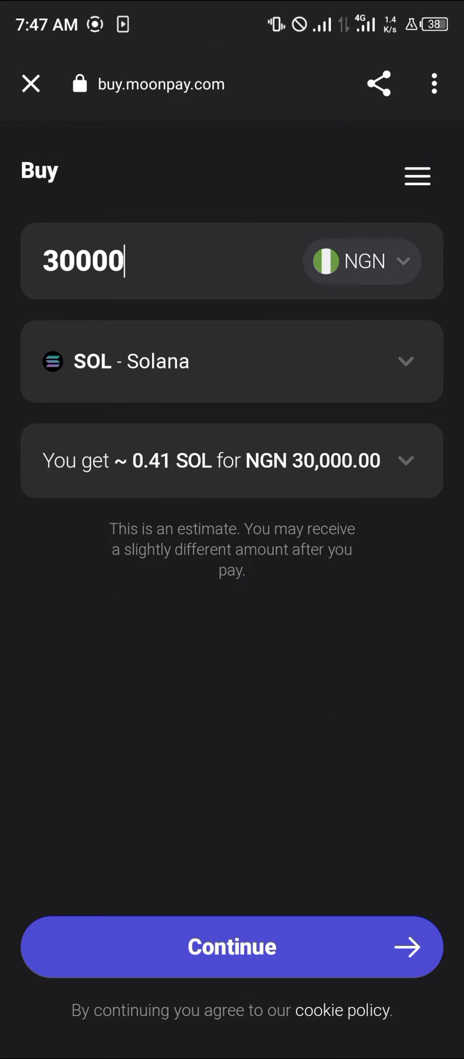
{"action": "left_click", "coordinate": [232, 947]}
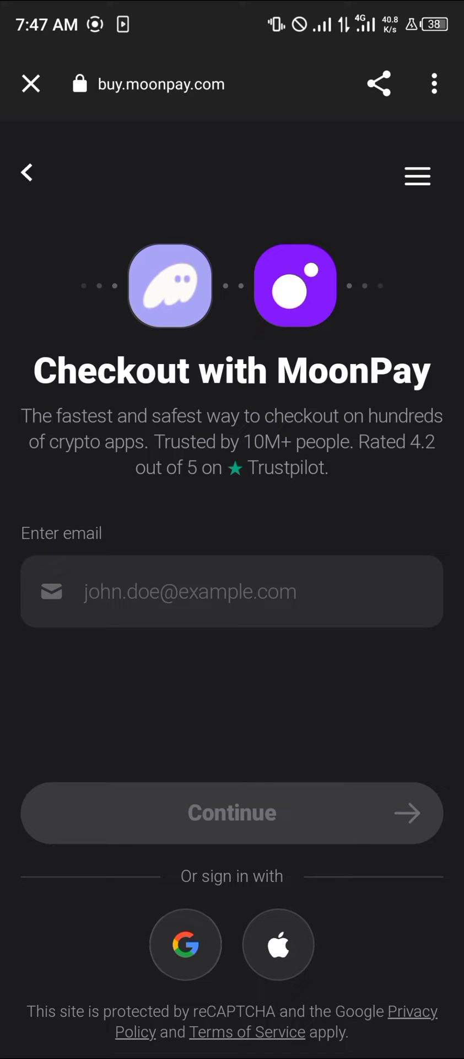
- Submit the six-digit email verification code with the agreements ticked
{"action": "left_click", "coordinate": [232, 814]}
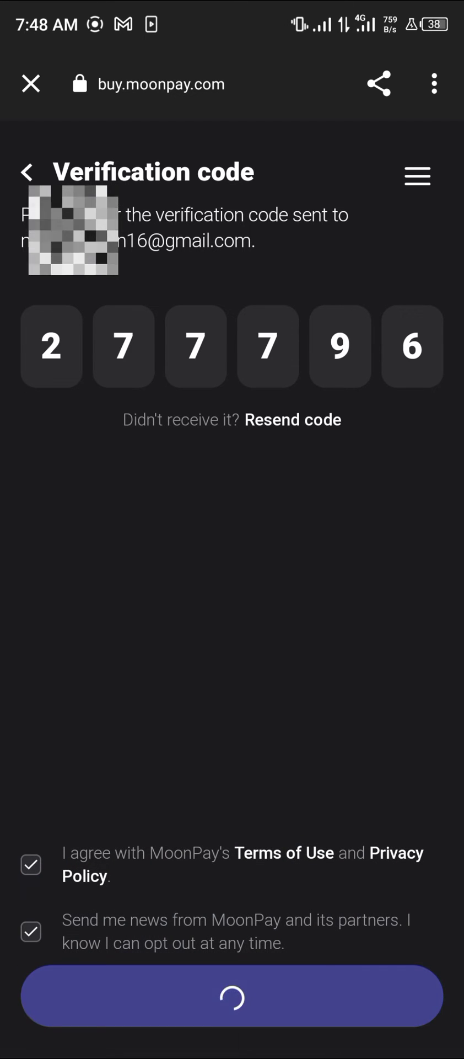
{"action": "left_click", "coordinate": [232, 995]}
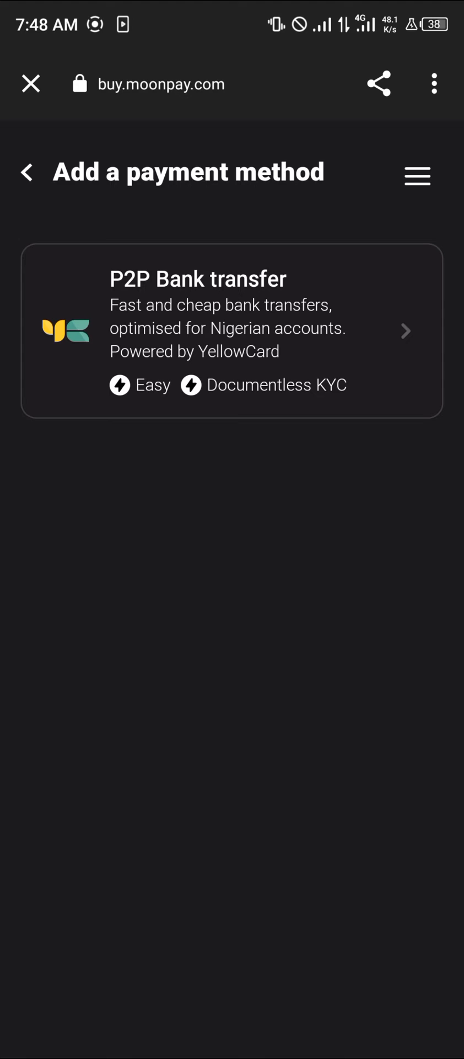
- Choose P2P bank transfer, view the identity verification requirement, then show the Solana token page with 0.02205 SOL
{"action": "left_click", "coordinate": [232, 331]}
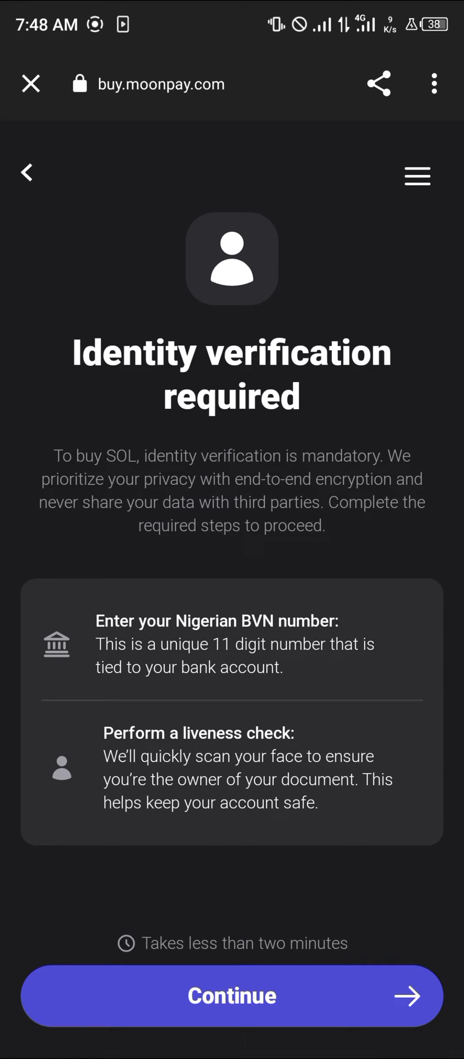
{"action": "left_click", "coordinate": [232, 995]}
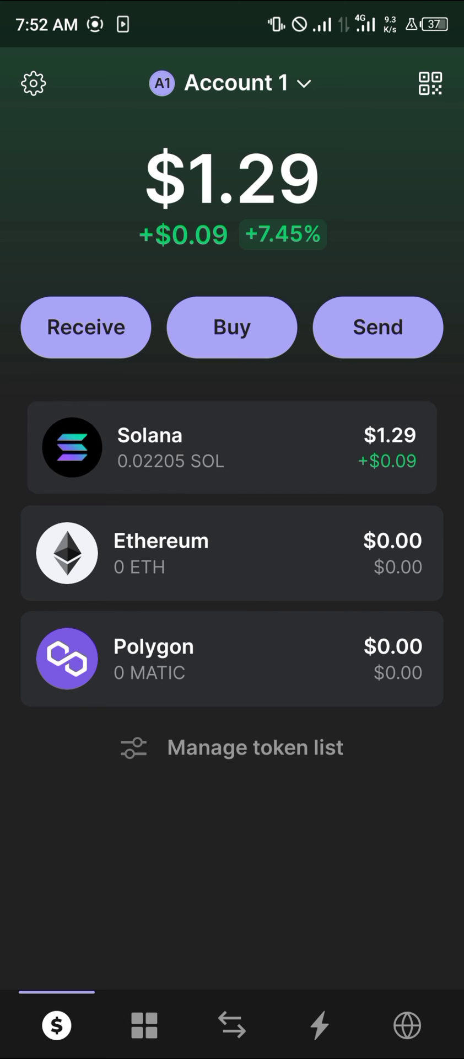
{"action": "left_click", "coordinate": [232, 447]}
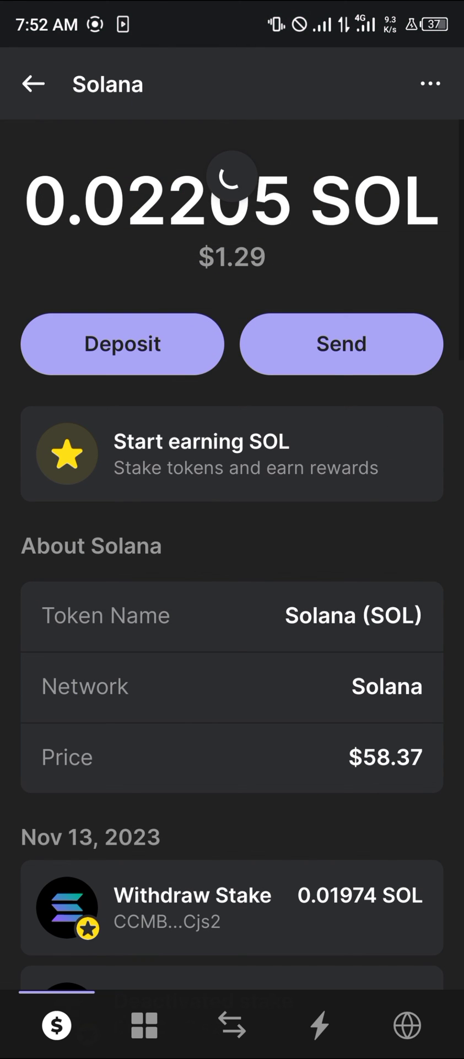